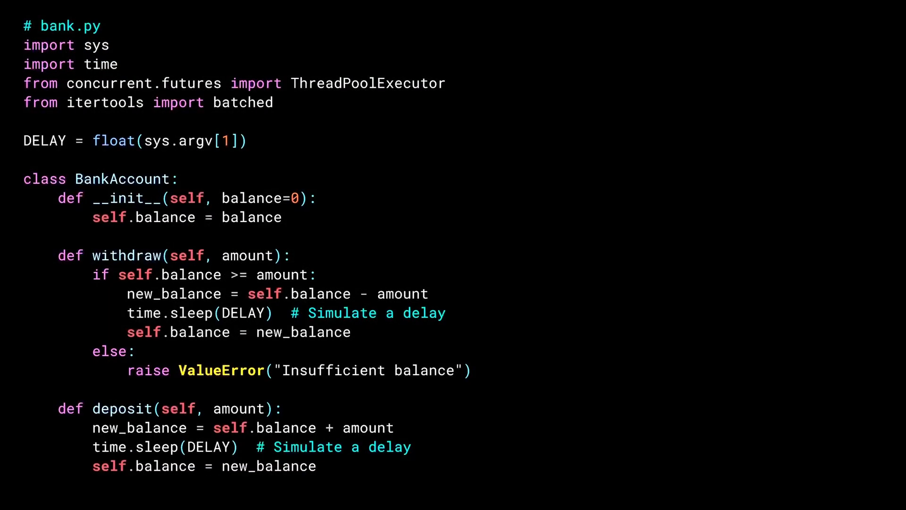
- Highlight the new_balance, time.sleep and self.balance lines inside withdraw
{"action": "triple_click", "coordinate": [133, 141]}
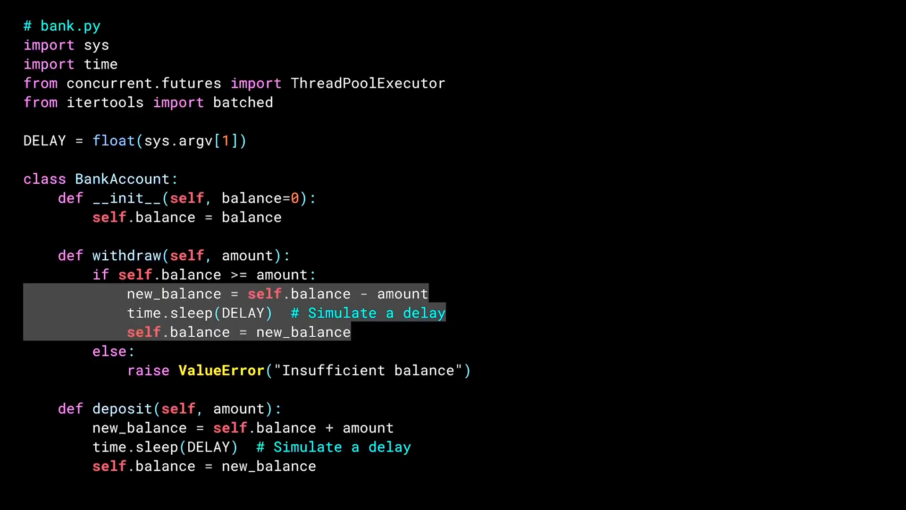
- Scroll down to charge_fees, reimburse_fees and the 50-account setup code
{"action": "scroll", "scroll_direction": "down", "scroll_amount": 3}
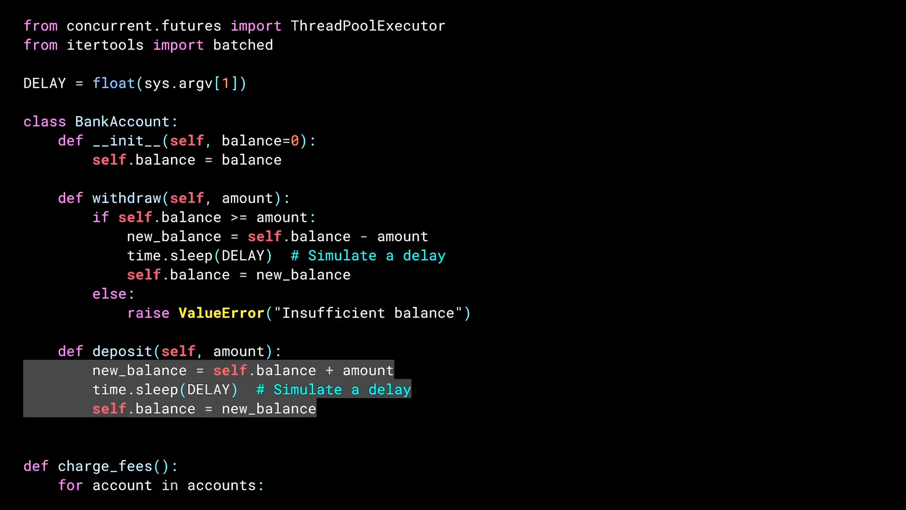
{"action": "scroll", "scroll_direction": "down", "scroll_amount": 3}
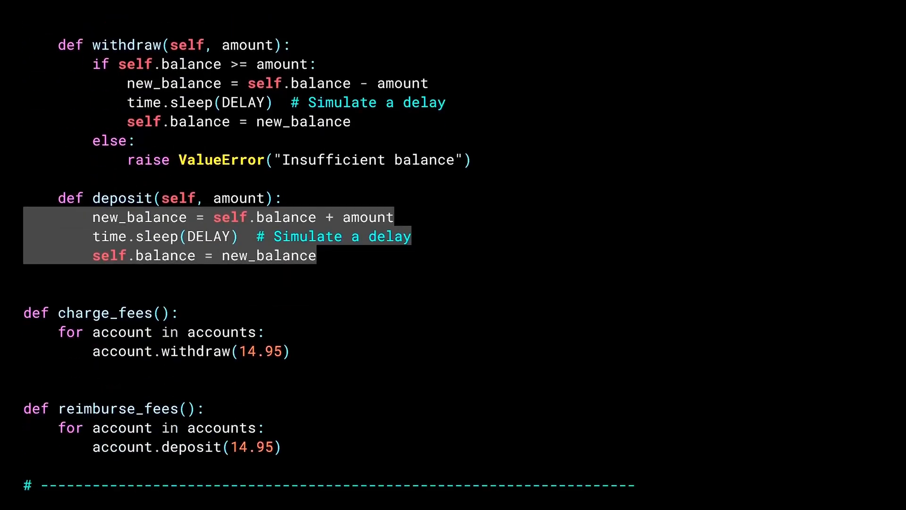
{"action": "scroll", "scroll_direction": "down", "scroll_amount": 3}
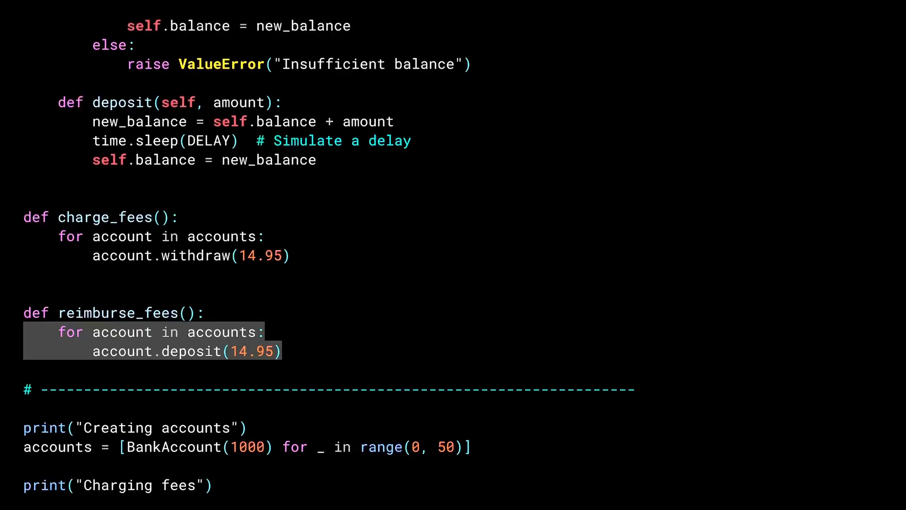
- Scroll to the two-worker ThreadPoolExecutor block that submits charge_fees
{"action": "scroll", "scroll_direction": "down", "scroll_amount": 3}
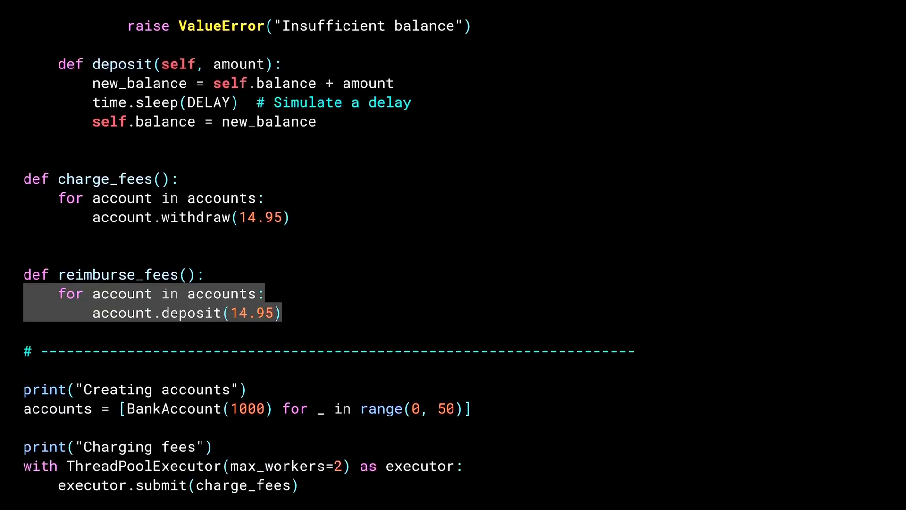
{"action": "scroll", "scroll_direction": "down", "scroll_amount": 3}
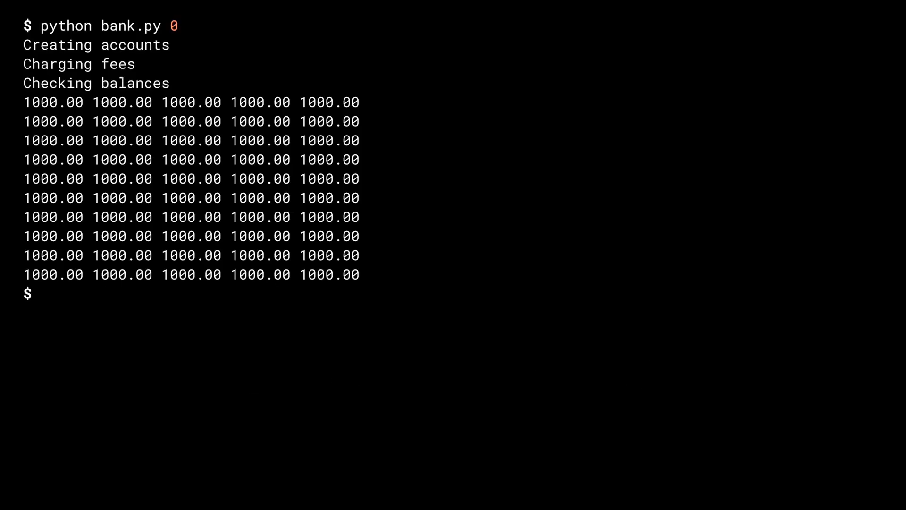
- Run `python bank.py 0` and see every balance print as 1000.00
{"action": "type", "text": "python bank.py 0.5"}
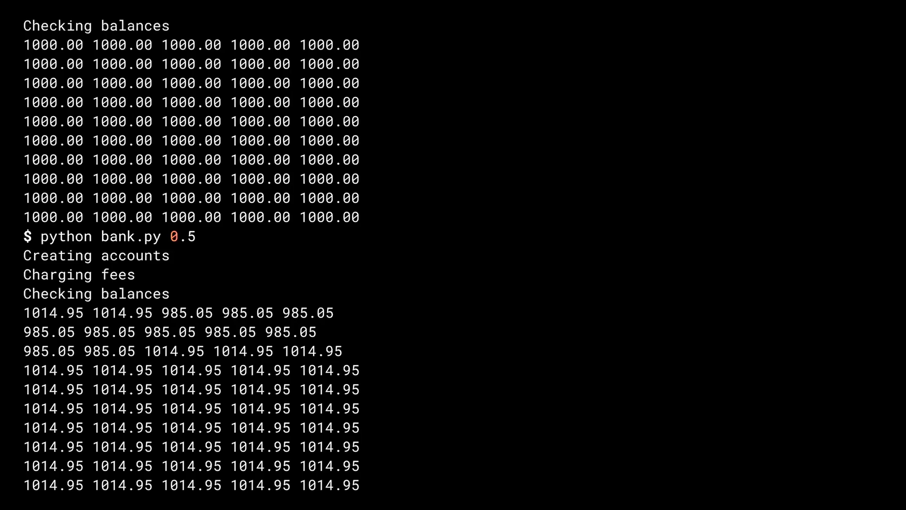
- Run bank.py with delay 0.5, getting uneven balances 1014.95 and 985.05
{"action": "scroll", "scroll_direction": "down", "scroll_amount": 3}
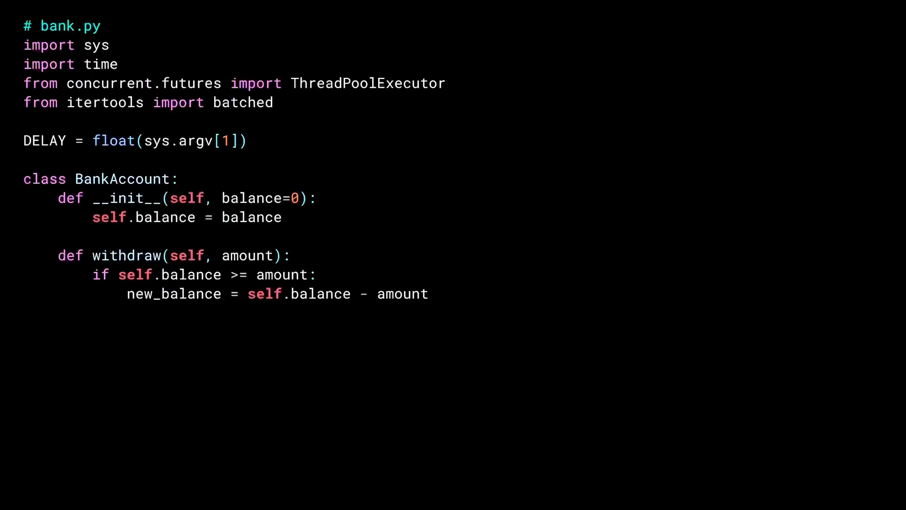
- Write the withdraw code ending with `time.sleep(DELAY) # Simulate a delay`
{"action": "type", "text": "time.sleep(DELAY)  # Simulate a delay"}
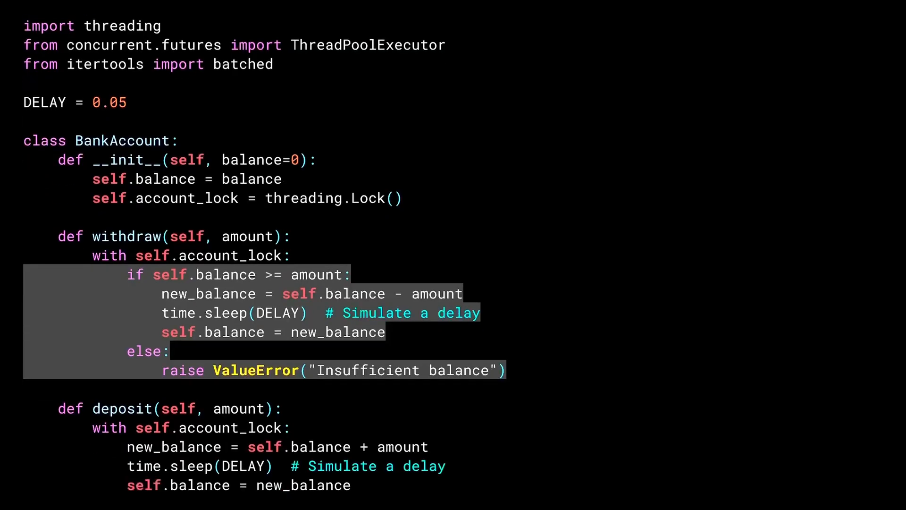
- Scroll past the locked withdraw method to deposit's `with self.account_lock:` statement
{"action": "scroll", "scroll_direction": "down", "scroll_amount": 3}
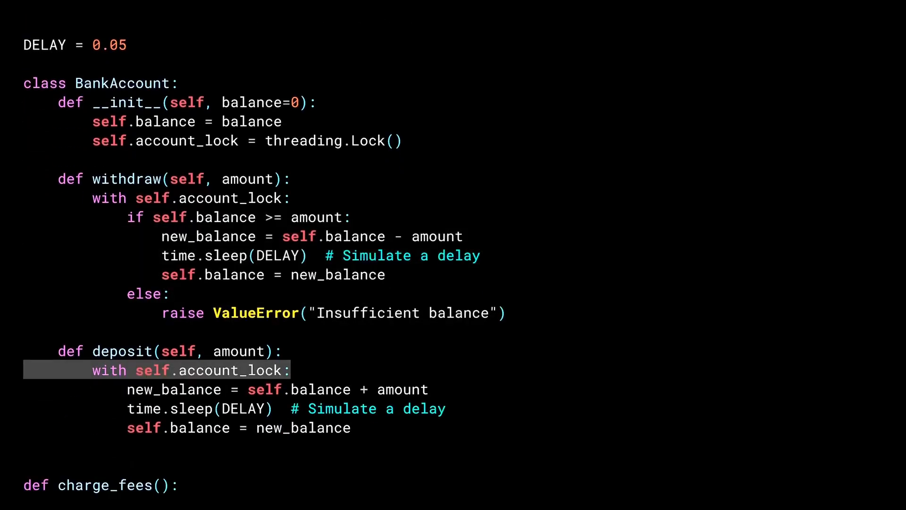